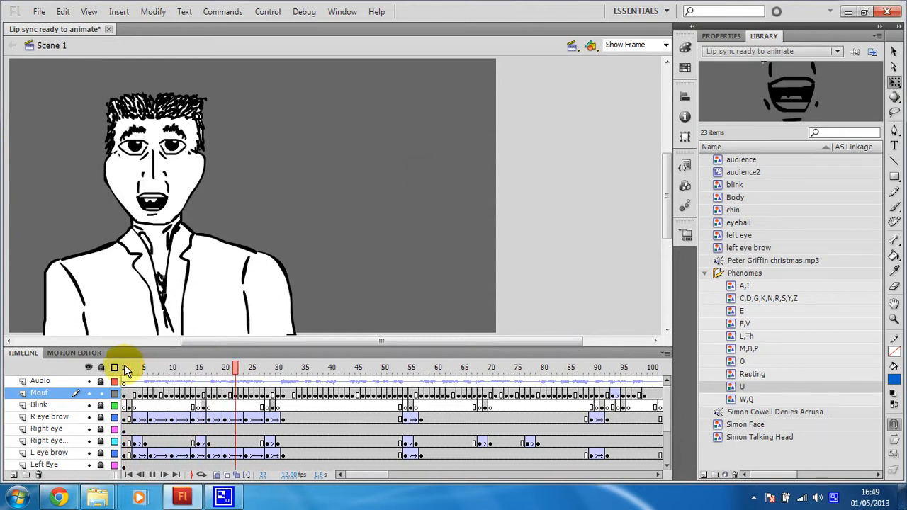
# Step: Play the lip-synced animation and stop it to edit the Chin layer
pyautogui.click(360, 367)
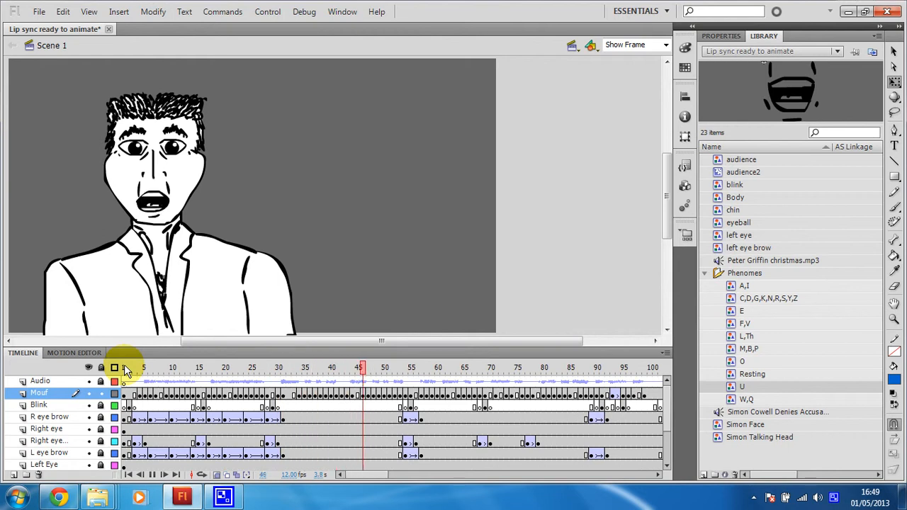
pyautogui.click(491, 367)
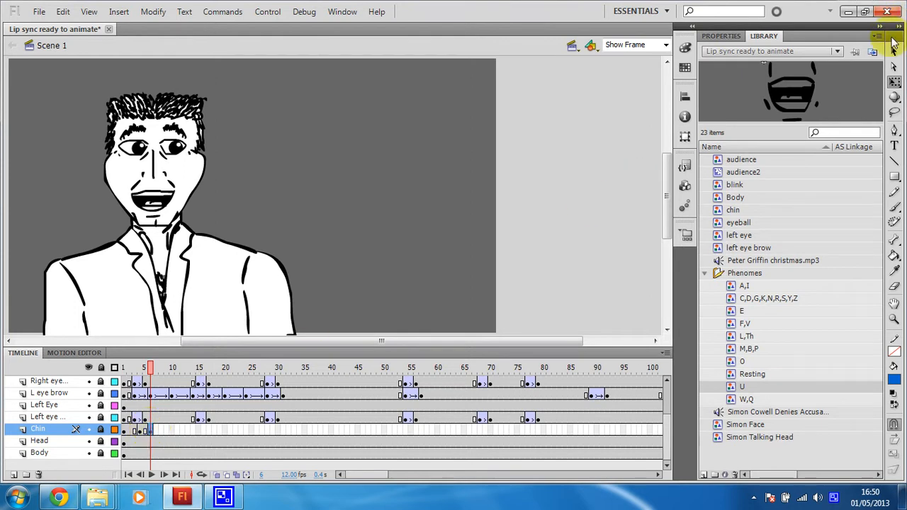
# Step: Select the Chin layer keyframe near frame 8 and bring up its frame options
pyautogui.click(170, 251)
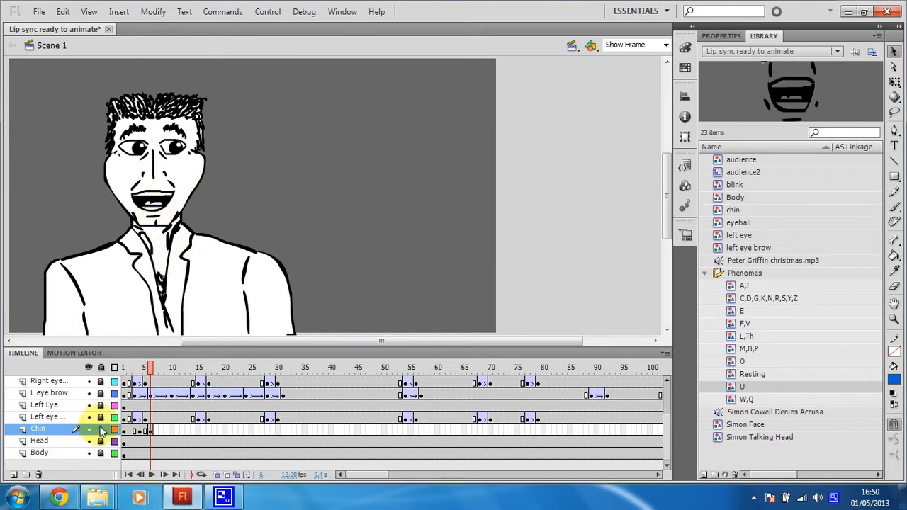
pyautogui.click(151, 430)
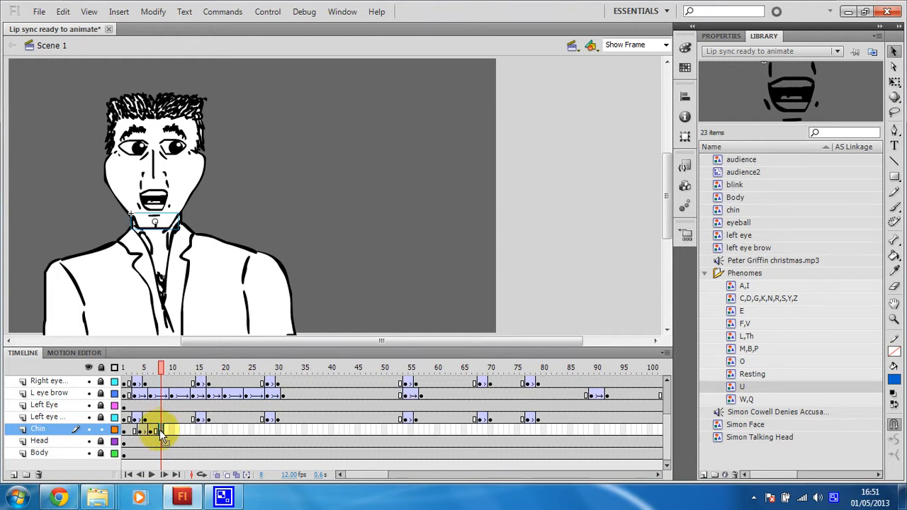
pyautogui.rightClick(160, 431)
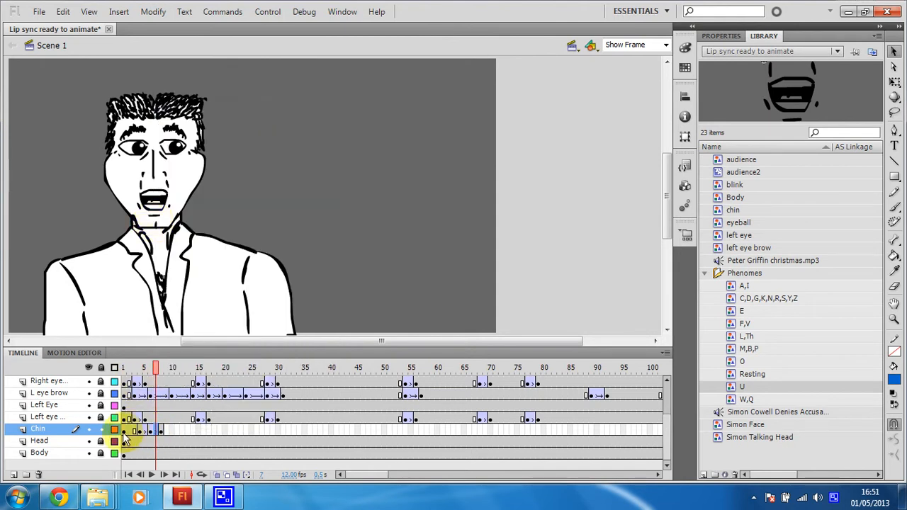
# Step: Create a classic tween across chin frames 5–8 and insert a keyframe at frame 10
pyautogui.click(161, 428)
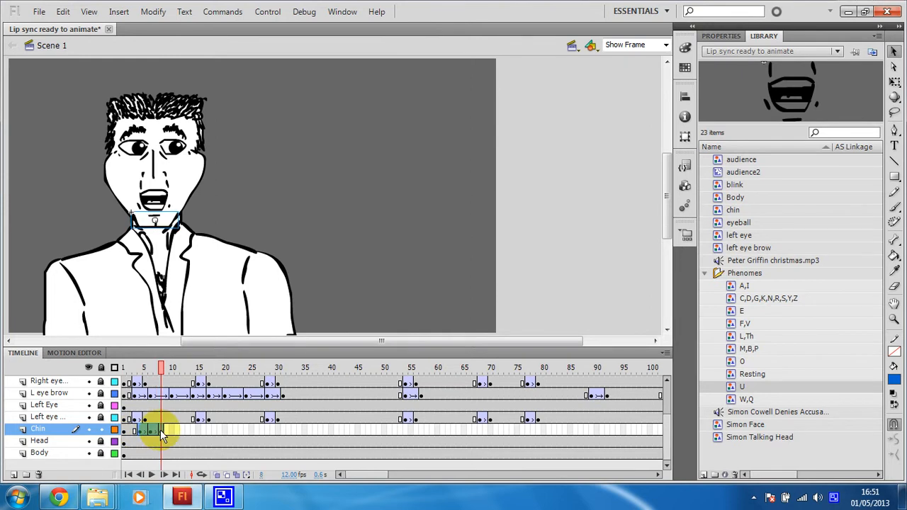
pyautogui.rightClick(162, 430)
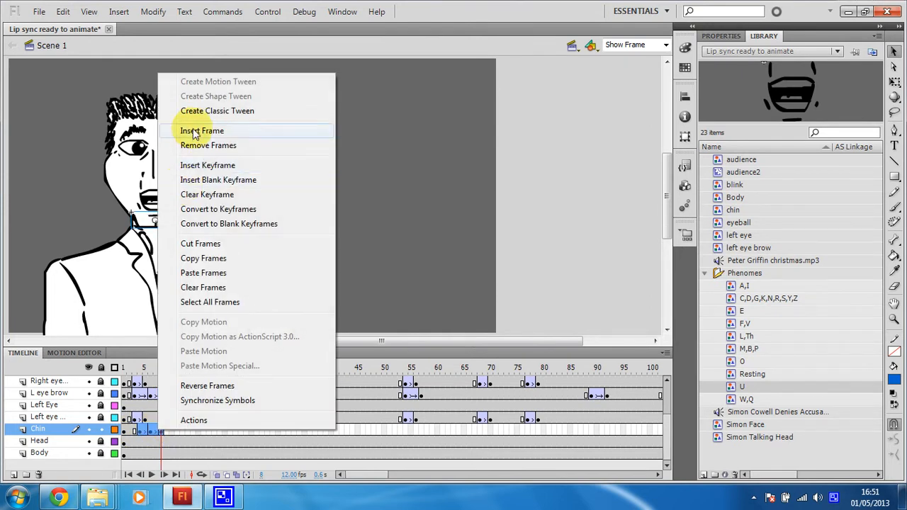
pyautogui.moveTo(205, 110)
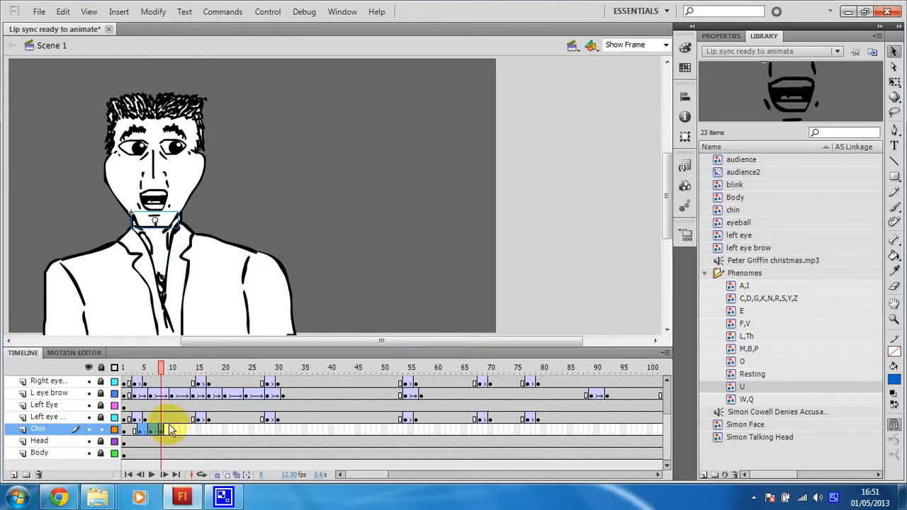
pyautogui.rightClick(170, 430)
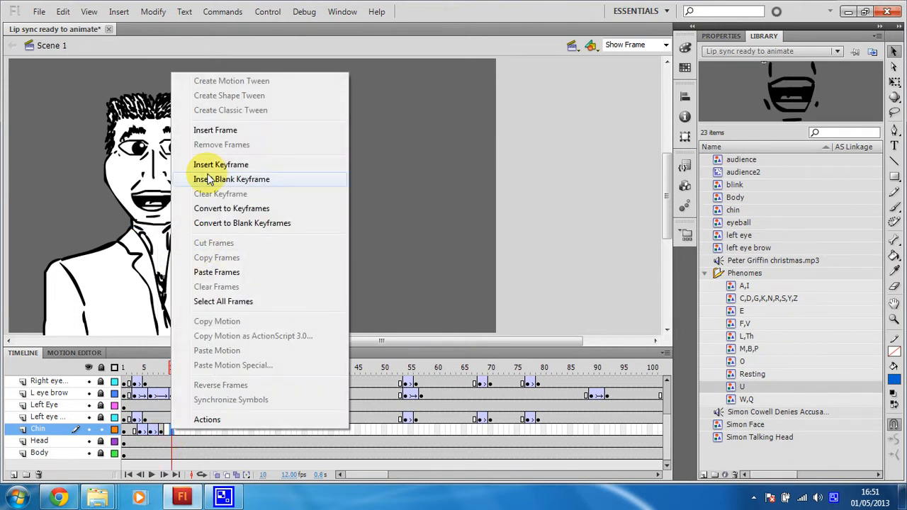
pyautogui.moveTo(226, 275)
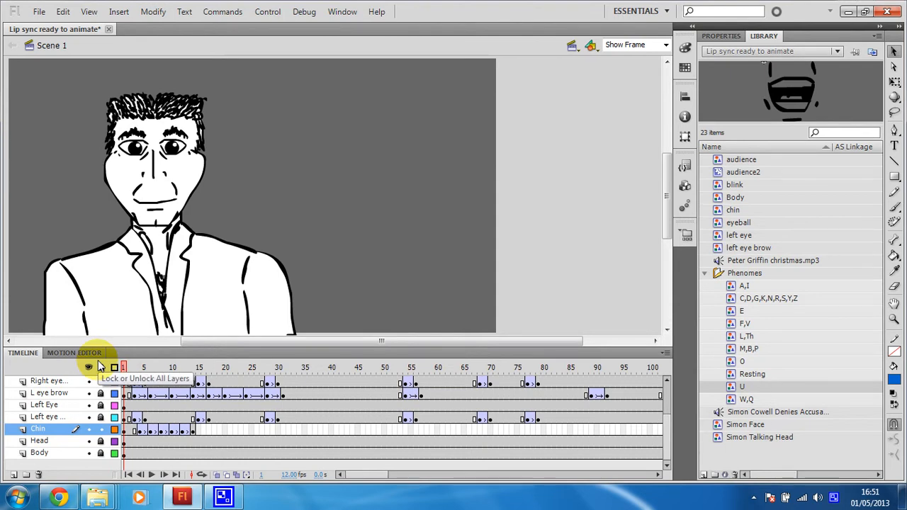
# Step: Return the playhead to frame 1 to replay the animation
pyautogui.click(152, 475)
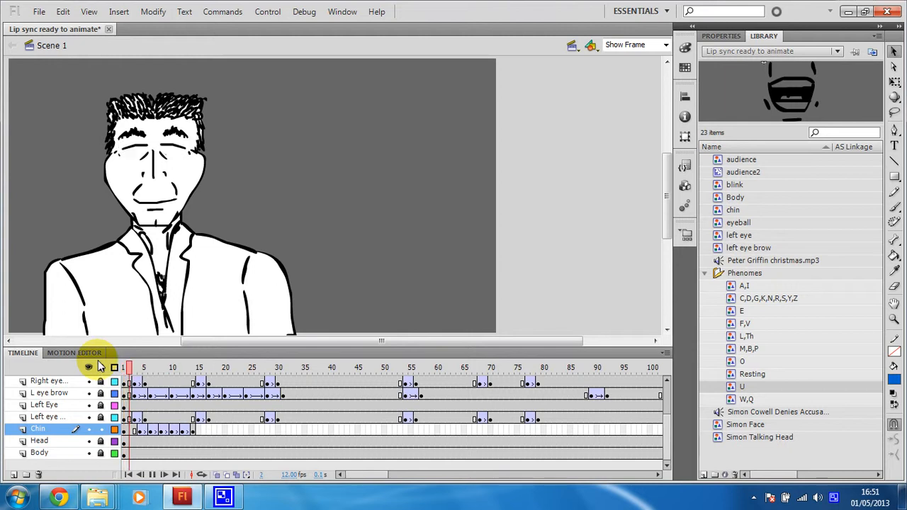